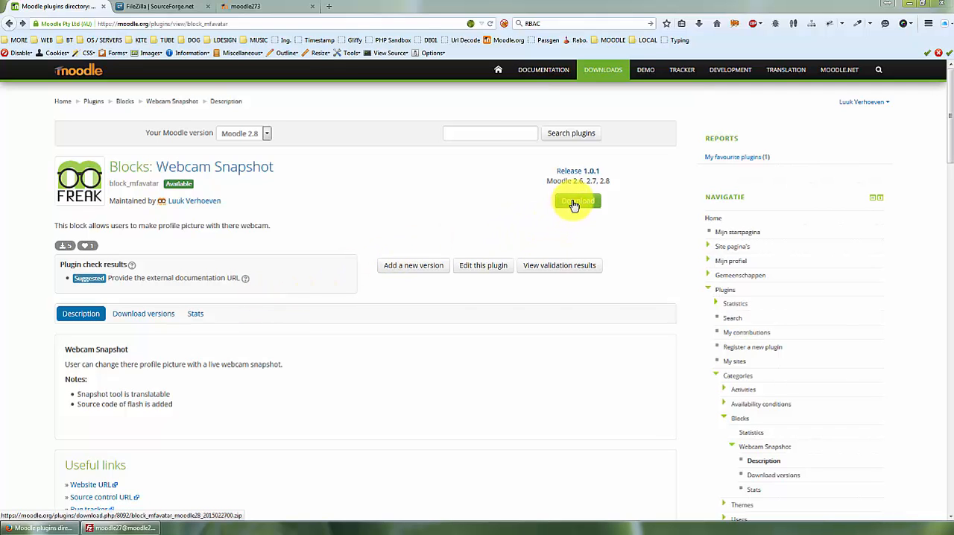
# Step: Download the Webcam Snapshot block zip and open it with WinRAR
pyautogui.click(577, 201)
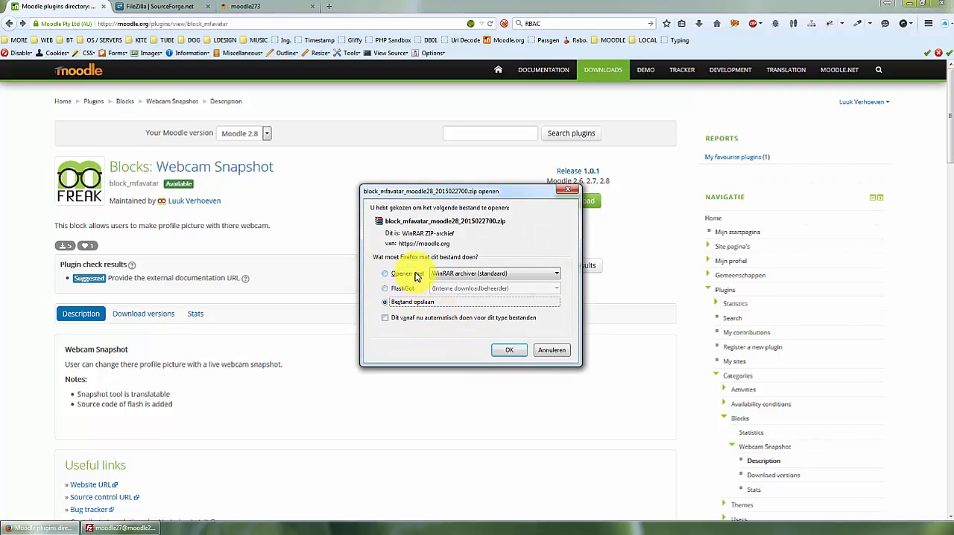
pyautogui.click(509, 350)
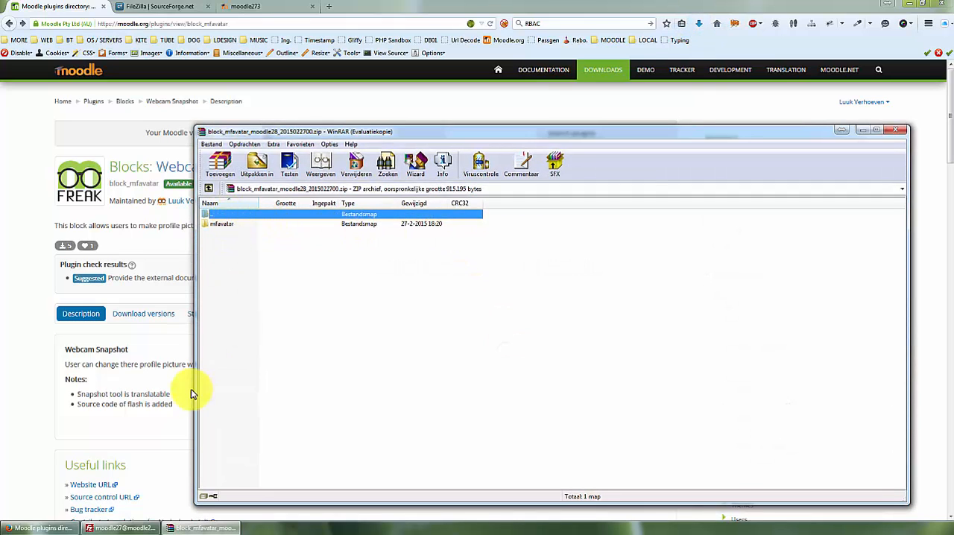
pyautogui.moveTo(257, 162)
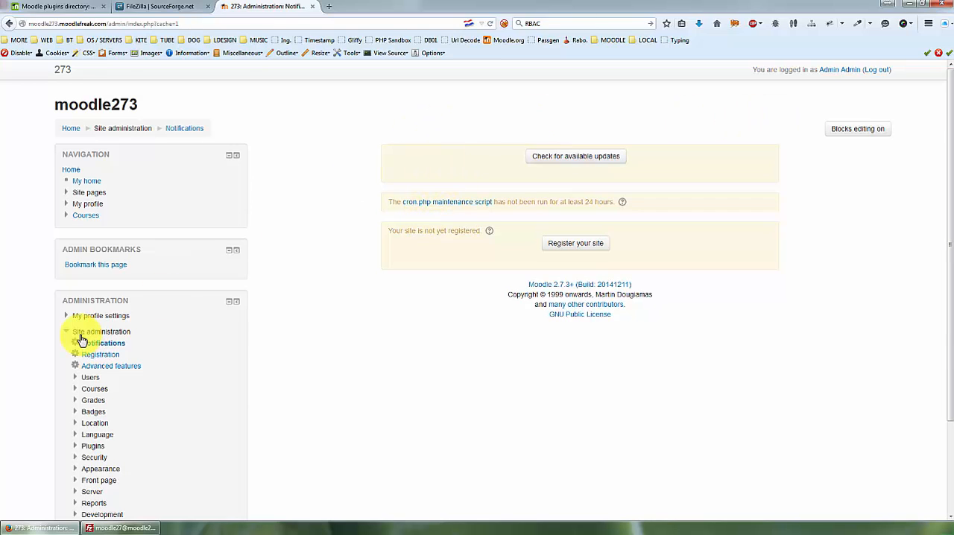
# Step: Run the Moodle database upgrade for block_mfavatar from Notifications and continue after success
pyautogui.click(99, 343)
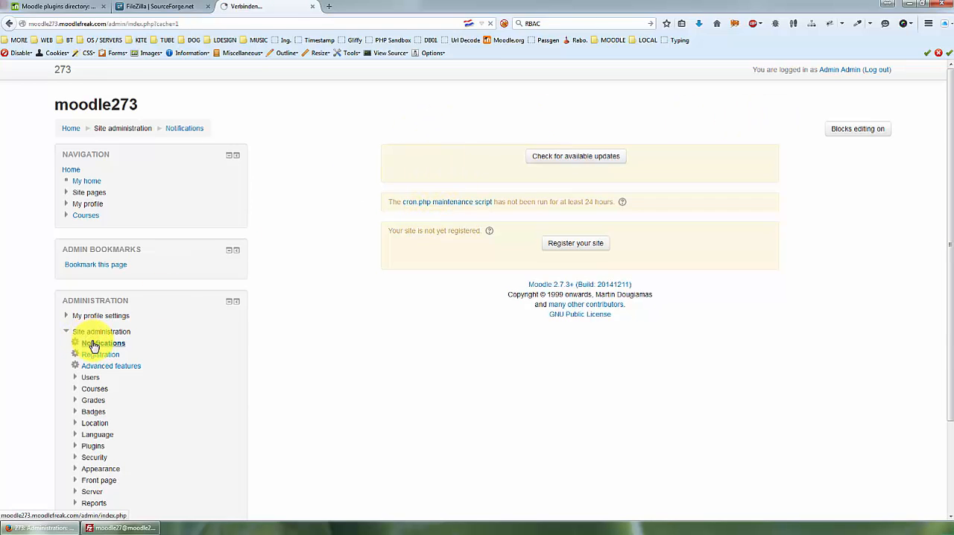
pyautogui.click(101, 343)
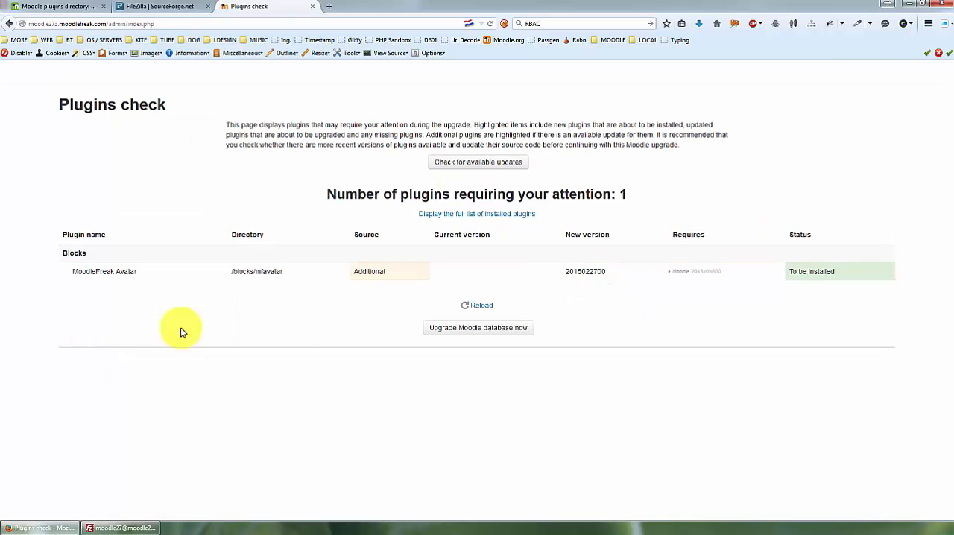
pyautogui.click(478, 328)
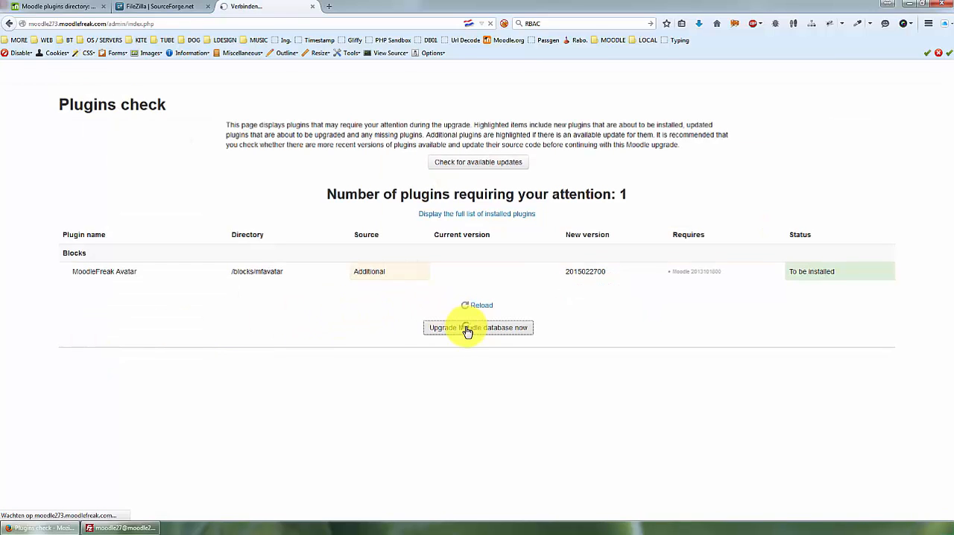
pyautogui.click(478, 329)
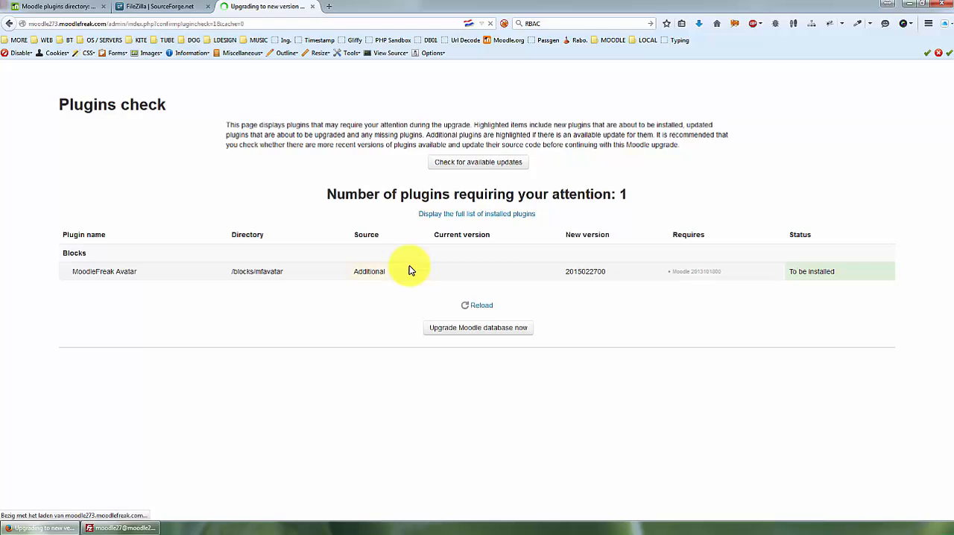
pyautogui.click(478, 327)
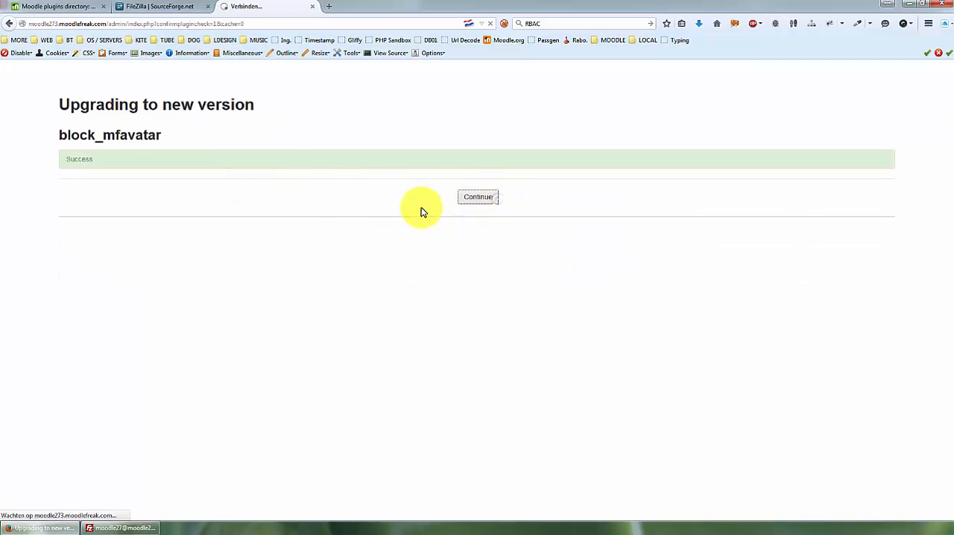
pyautogui.click(478, 197)
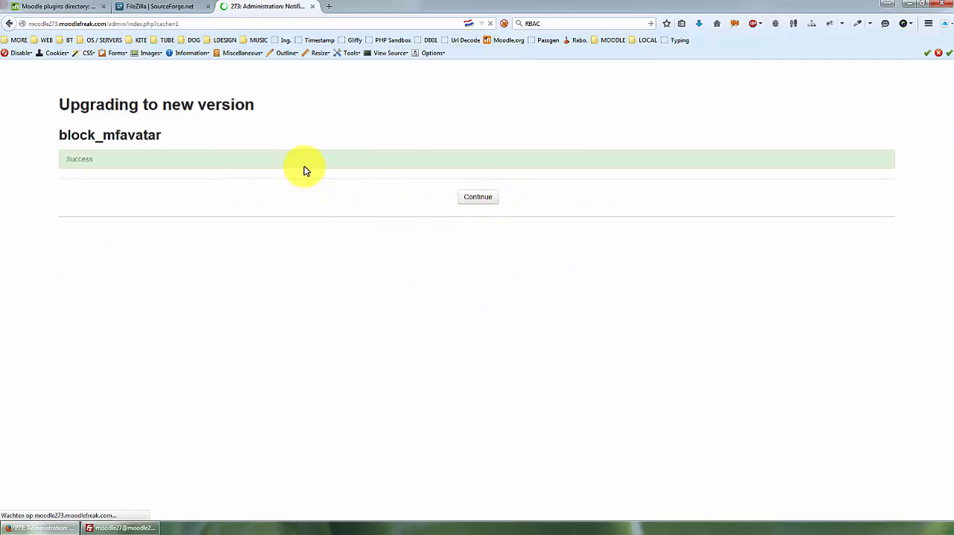
pyautogui.click(478, 196)
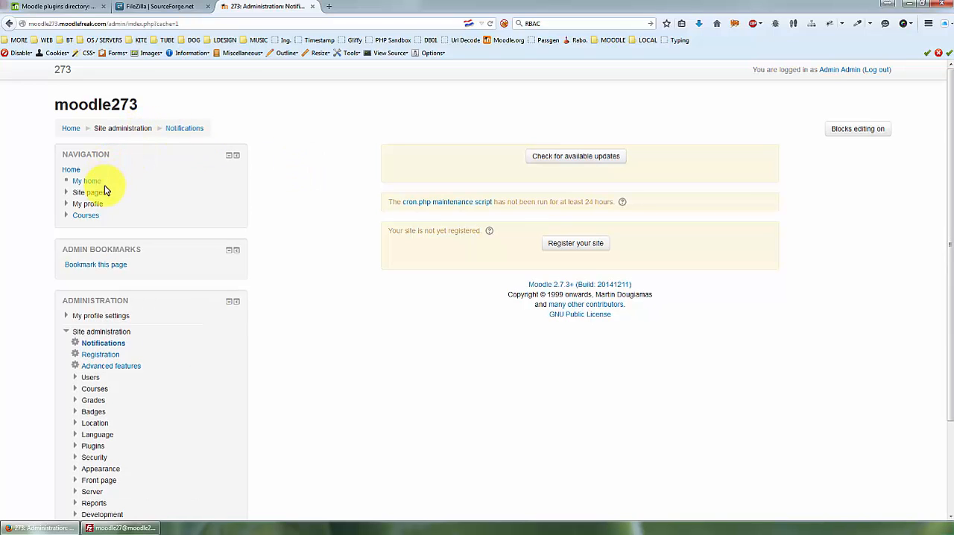
# Step: Customise My home, add the MoodleFreak Avatar block, and stop customising
pyautogui.click(86, 181)
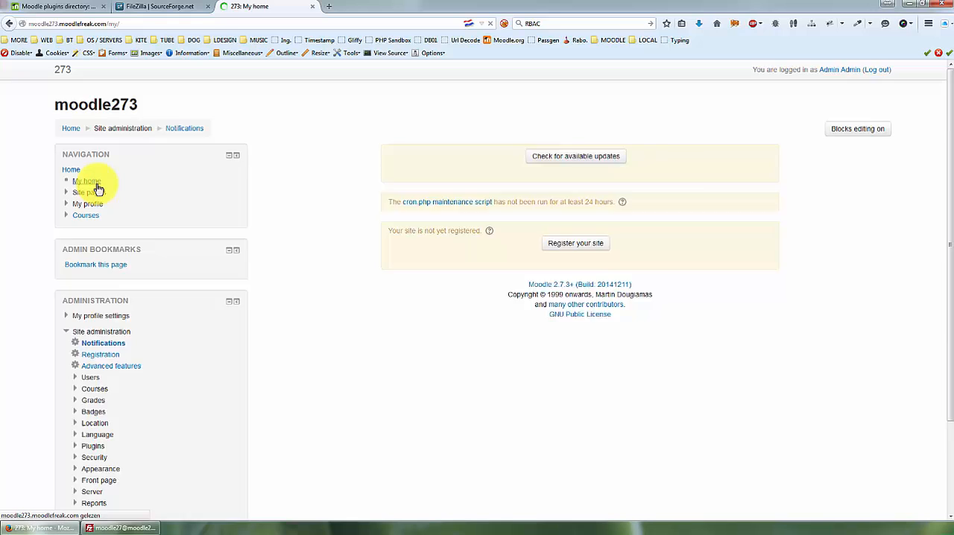
pyautogui.click(85, 181)
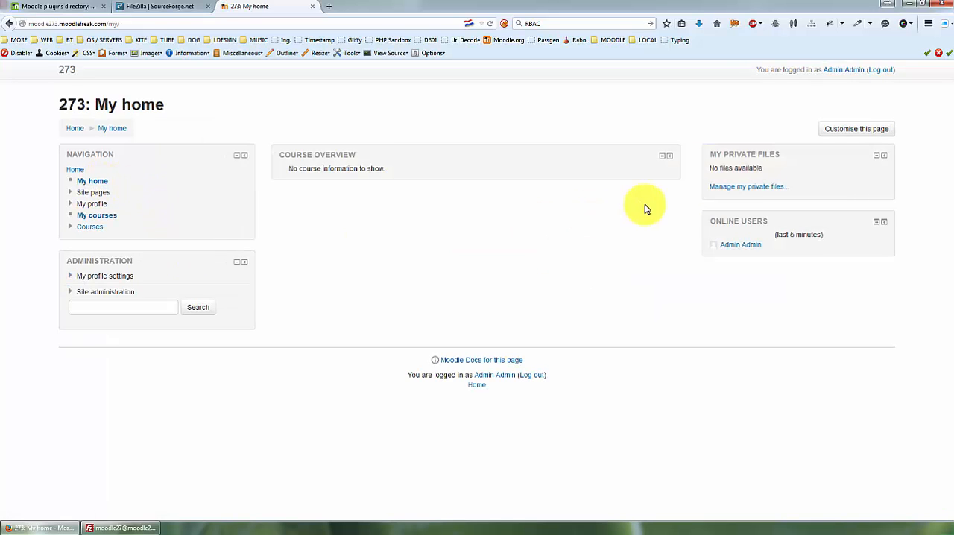
pyautogui.click(856, 129)
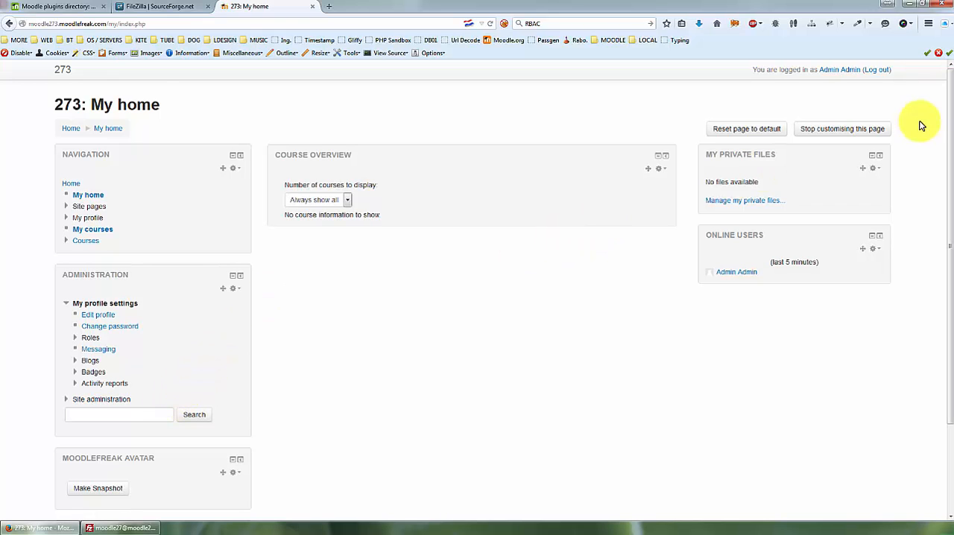
pyautogui.click(842, 128)
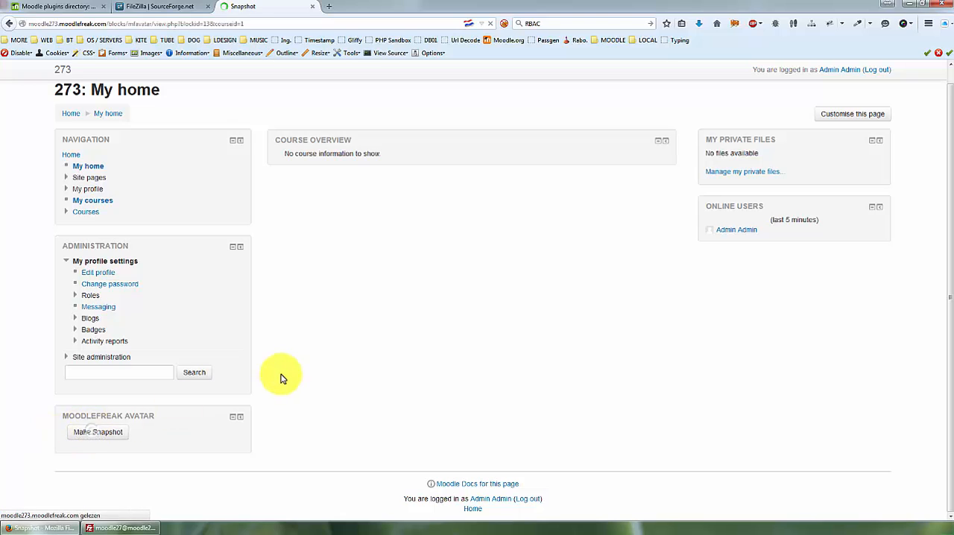
# Step: Open Make Snapshot from the avatar block and select the Logitech HD Webcam device
pyautogui.click(97, 433)
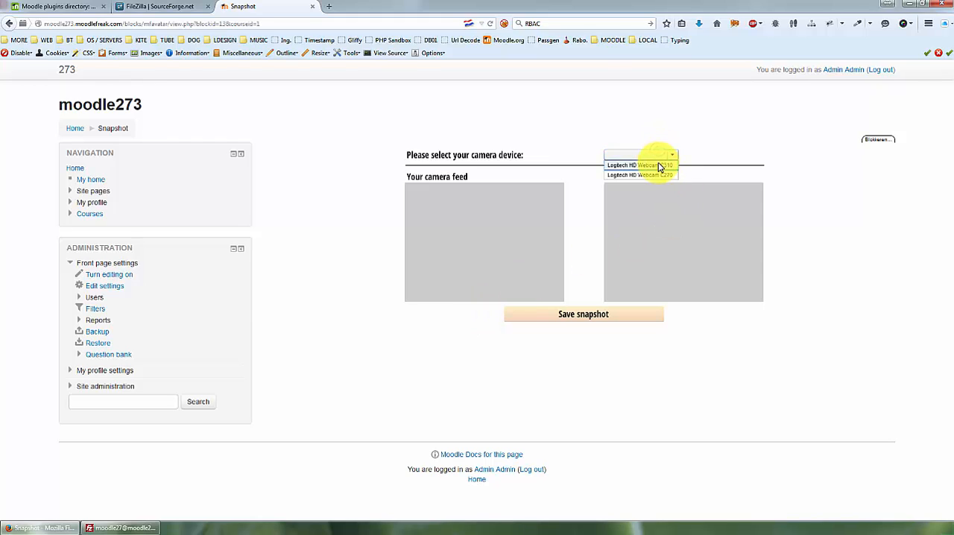
pyautogui.click(640, 165)
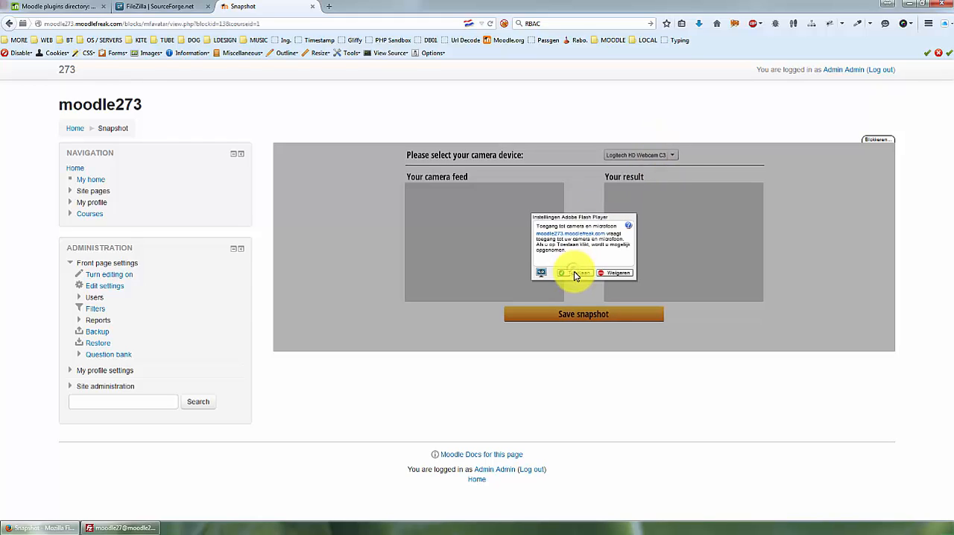